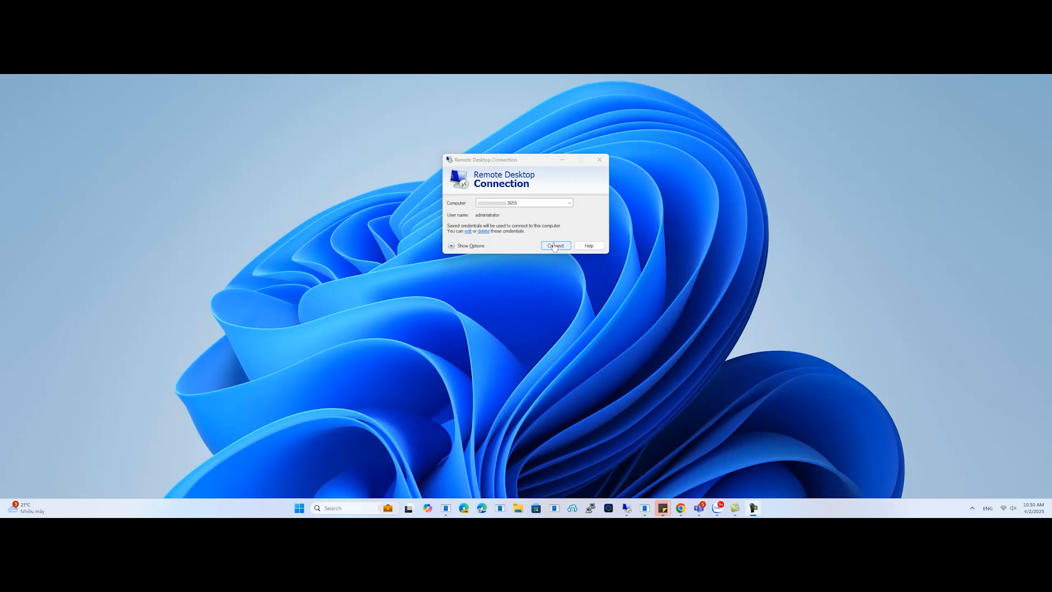
Step: Connect to the saved server, then end the full-screen remote session from the connection bar
left_click(554, 244)
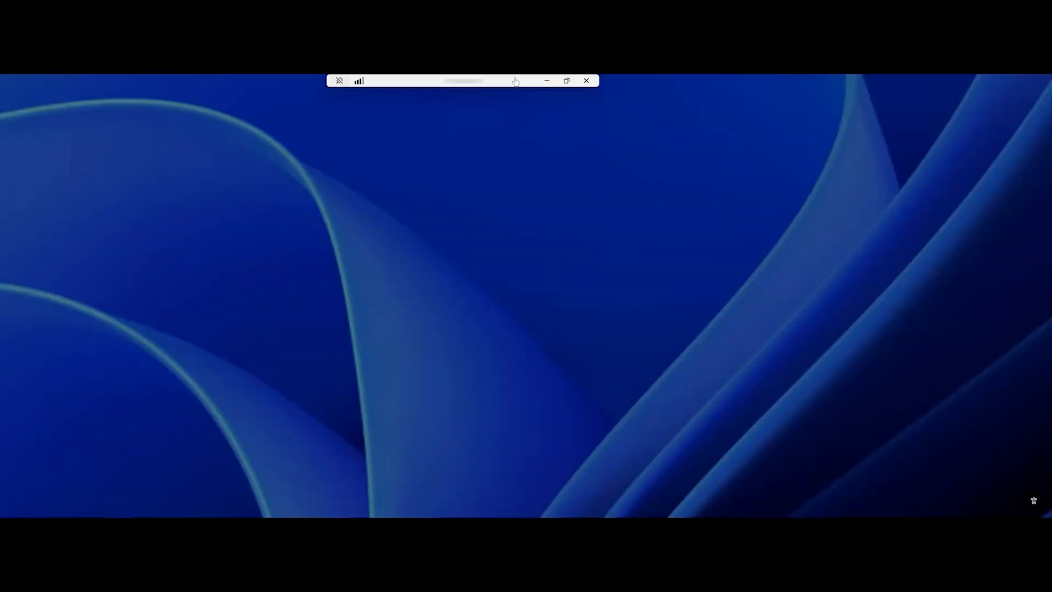
mouse_move(562, 256)
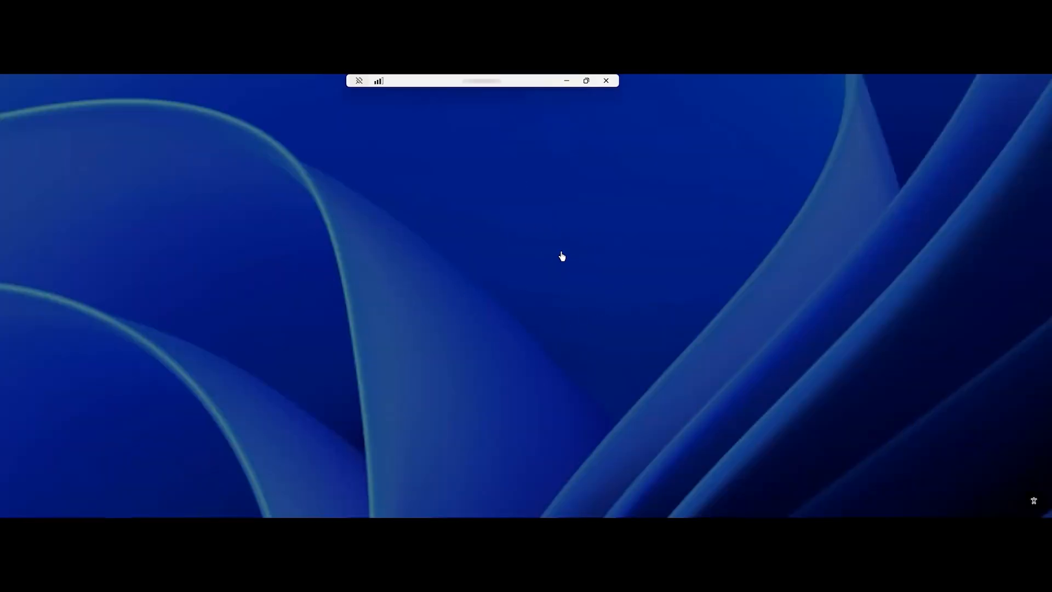
mouse_move(566, 176)
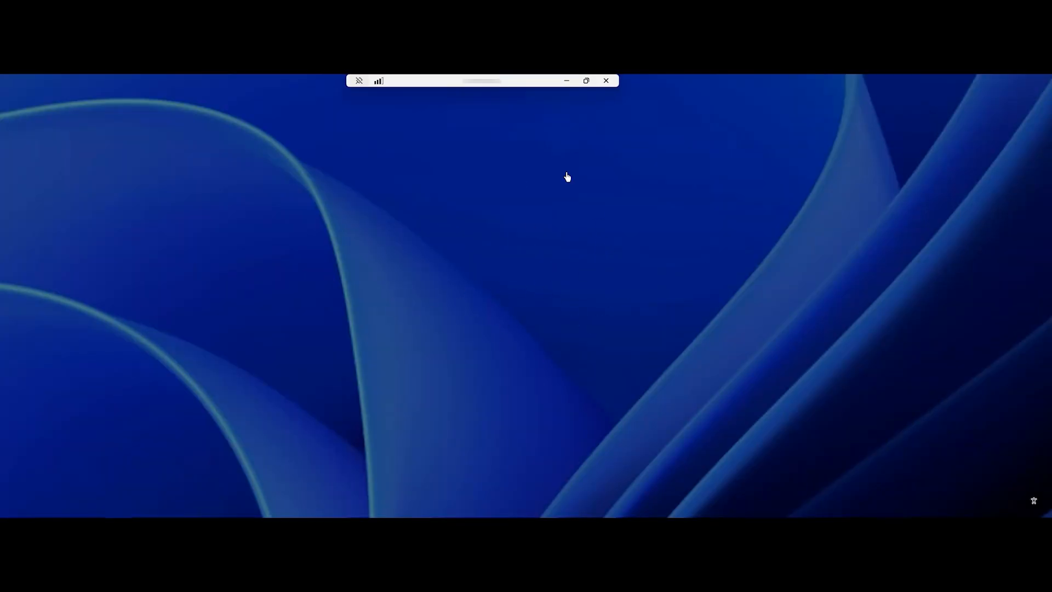
left_click(604, 80)
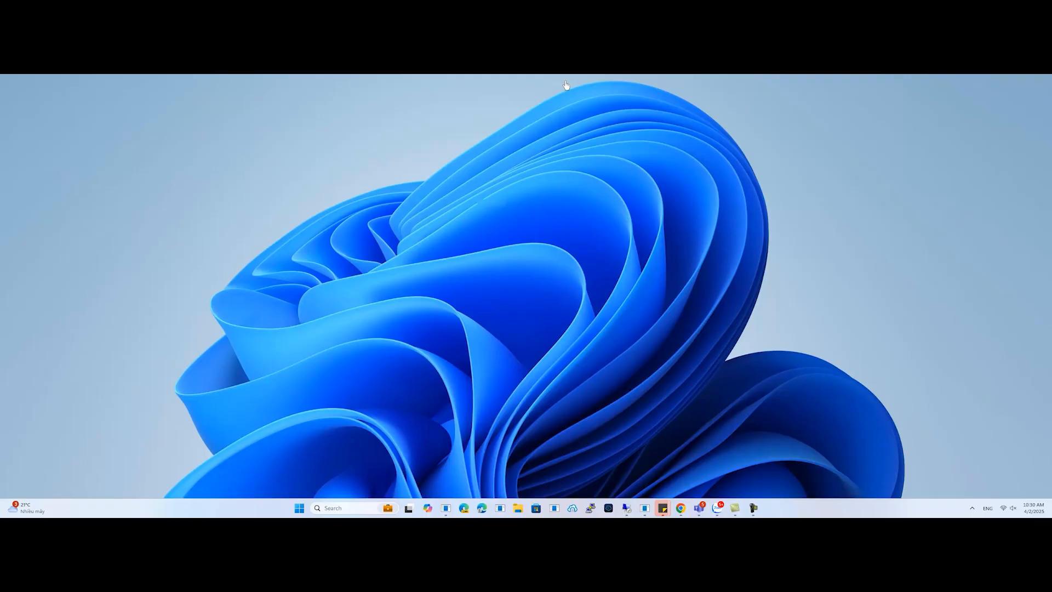
mouse_move(635, 178)
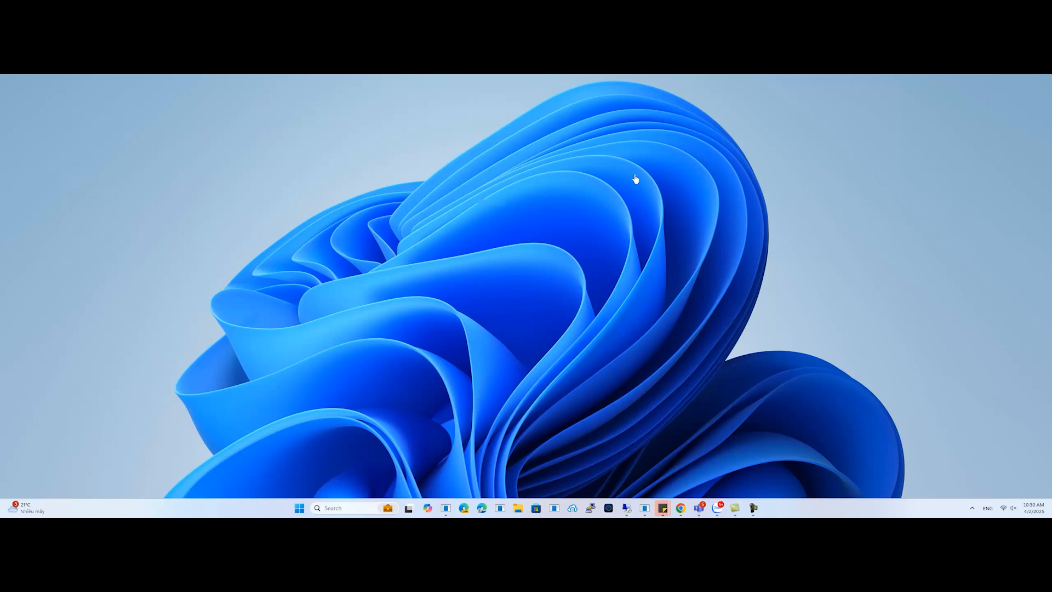
mouse_move(743, 431)
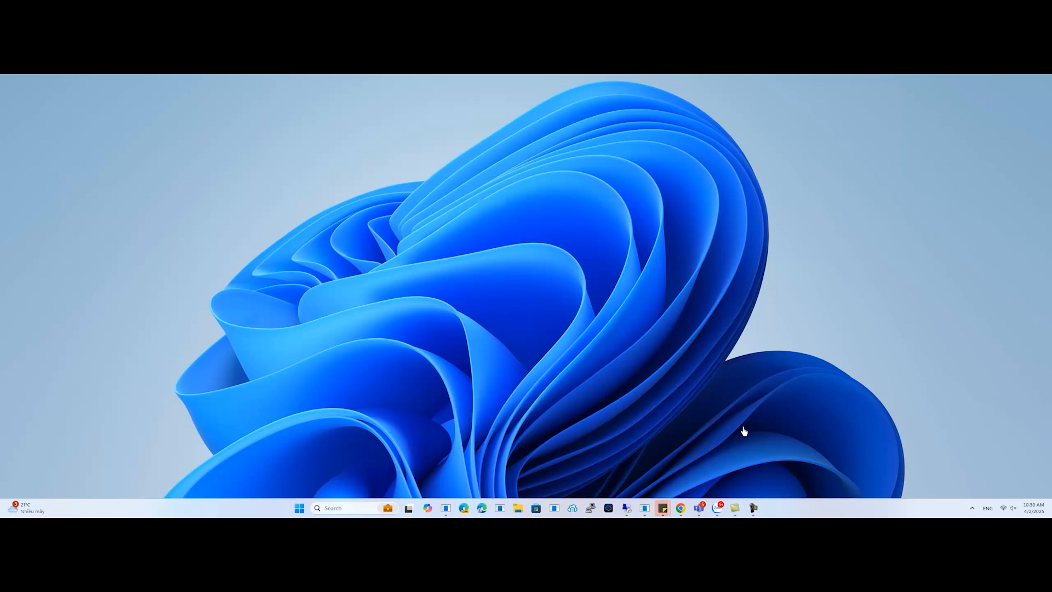
mouse_move(753, 503)
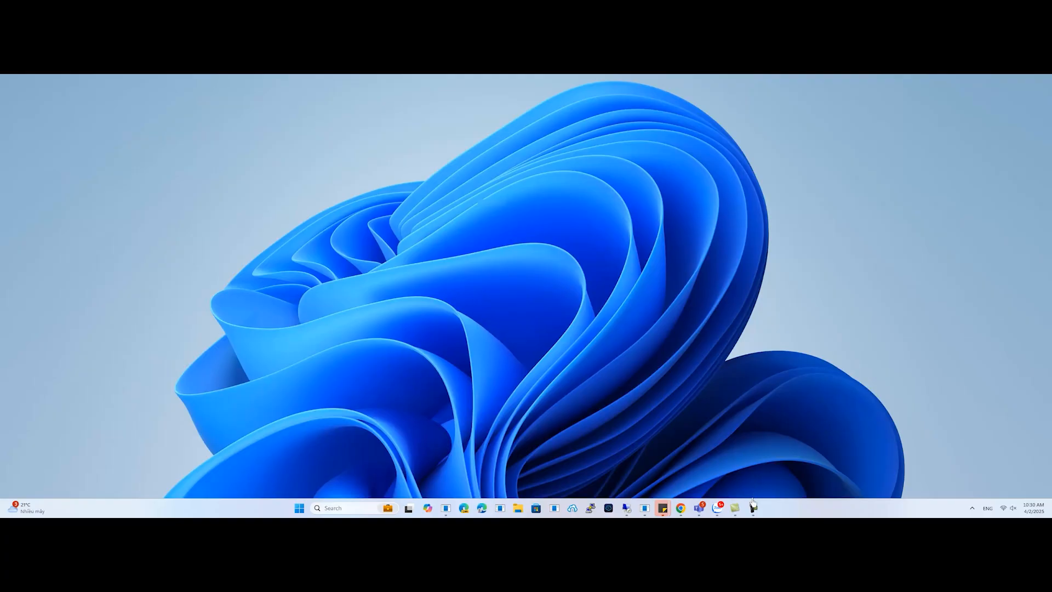
Step: Relaunch Remote Desktop Connection from the taskbar, showing the saved computer and administrator user
left_click(752, 507)
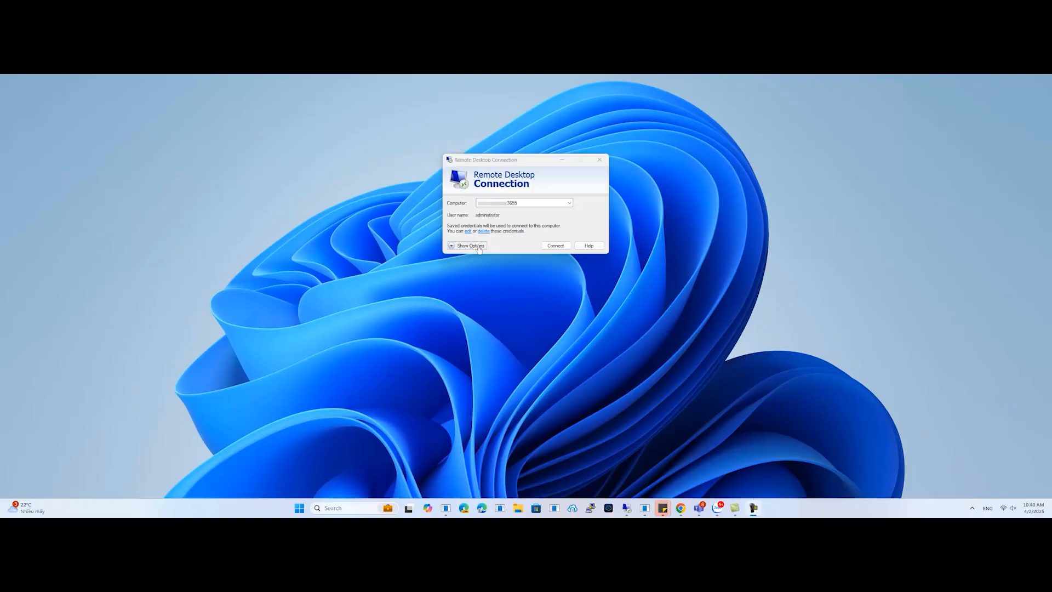
Step: In the Experience options choose Low-speed broadband as connection speed and reconnect to the server
left_click(470, 245)
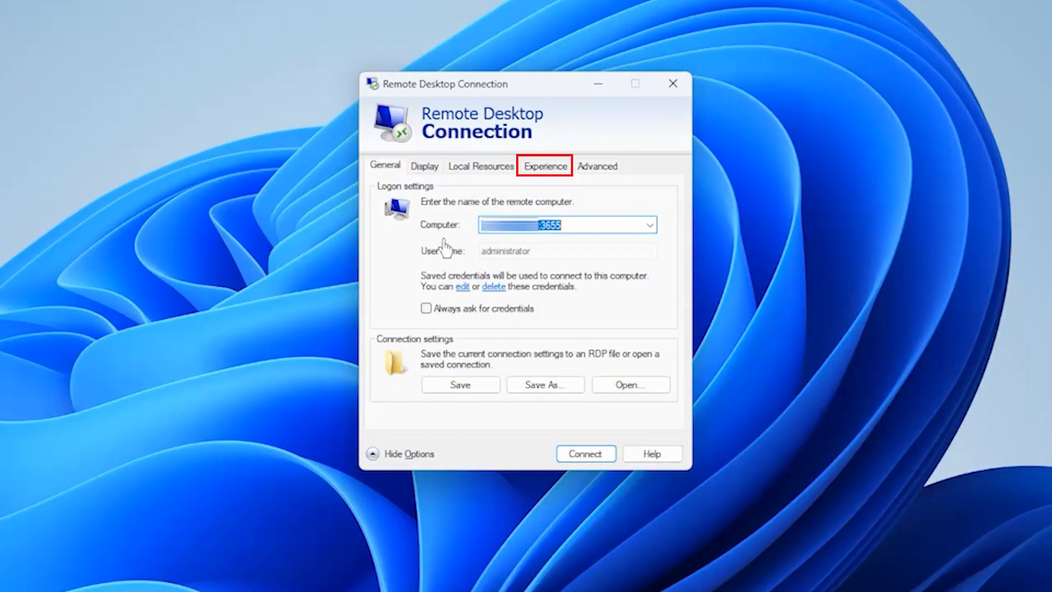
left_click(544, 166)
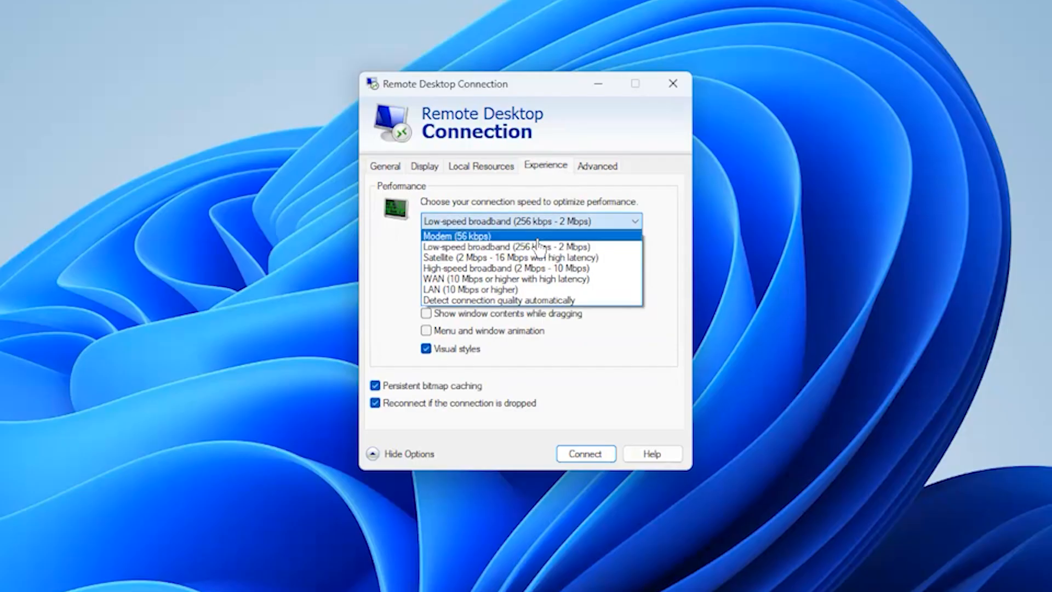
left_click(531, 247)
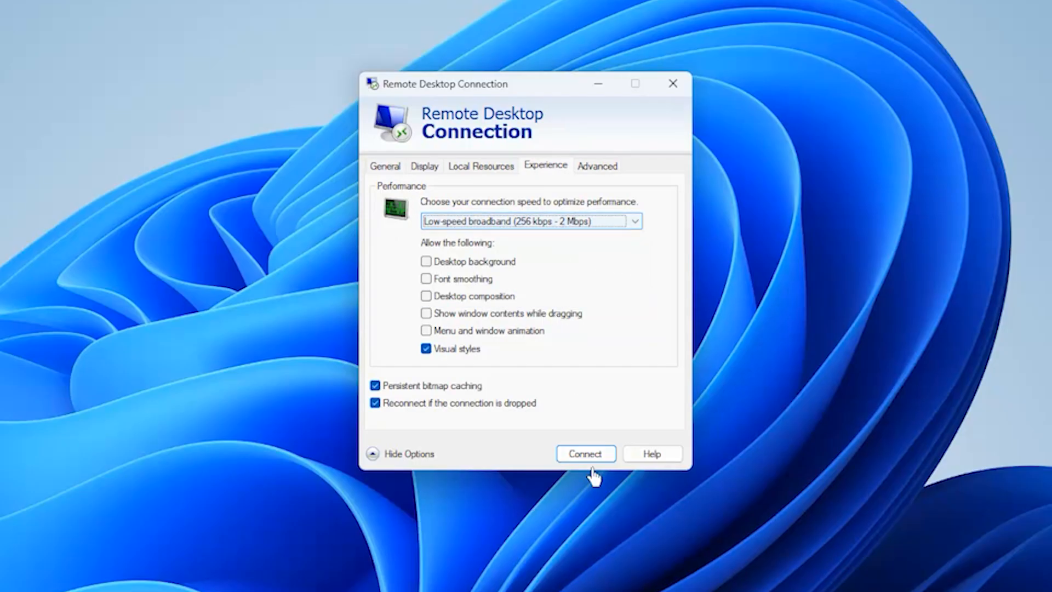
left_click(584, 453)
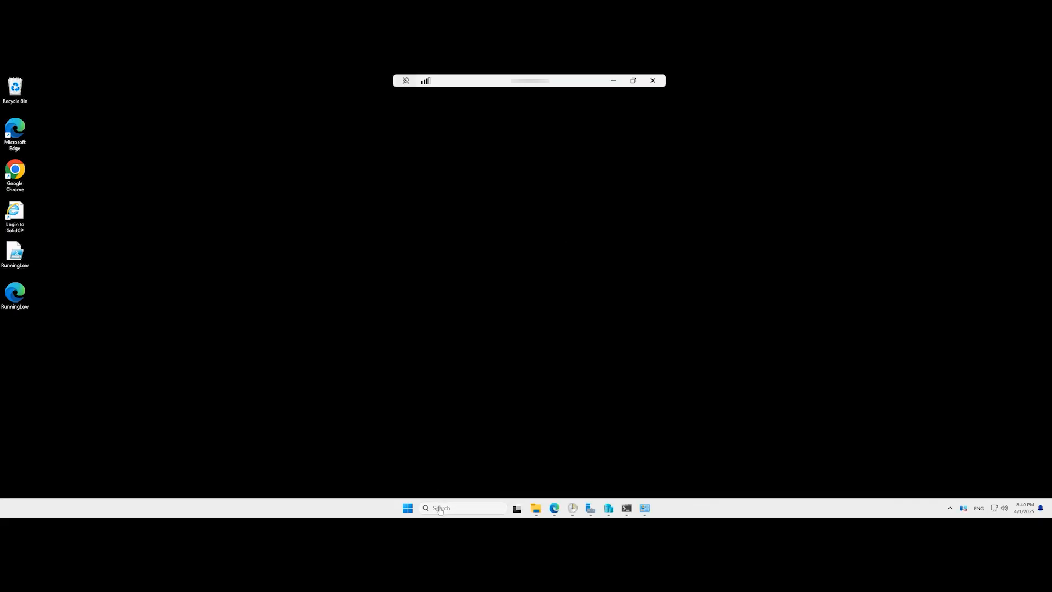
Step: From the remote server's Start search, launch Edit group policy under Recent
left_click(465, 508)
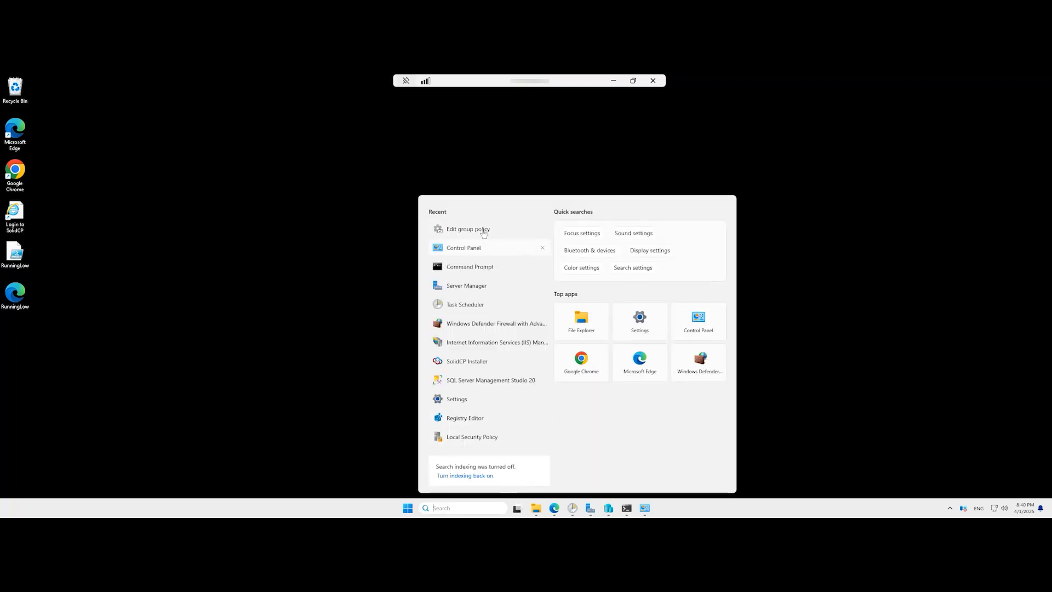
left_click(468, 229)
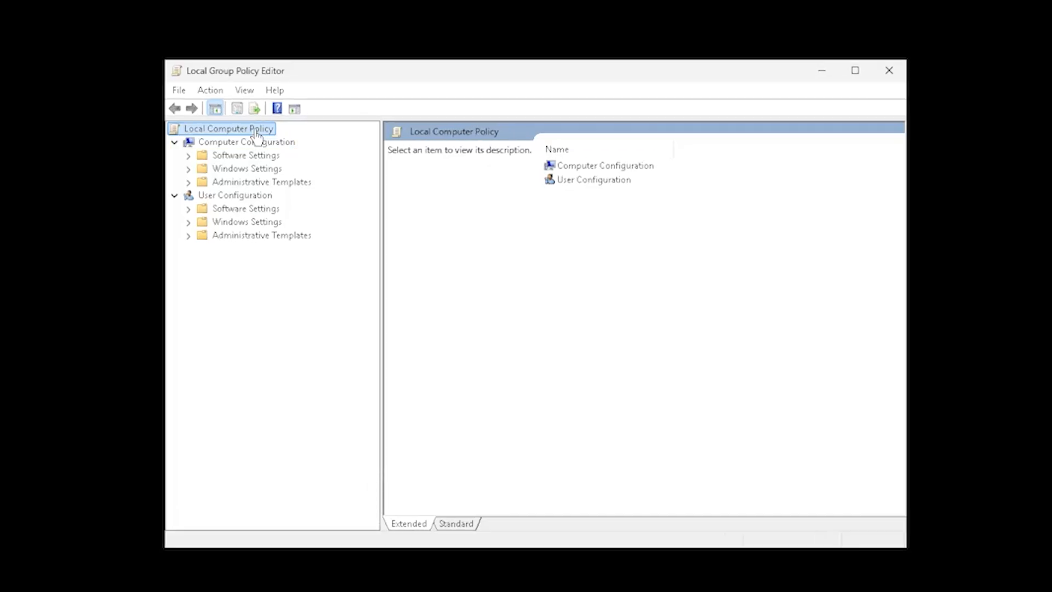
mouse_move(191, 187)
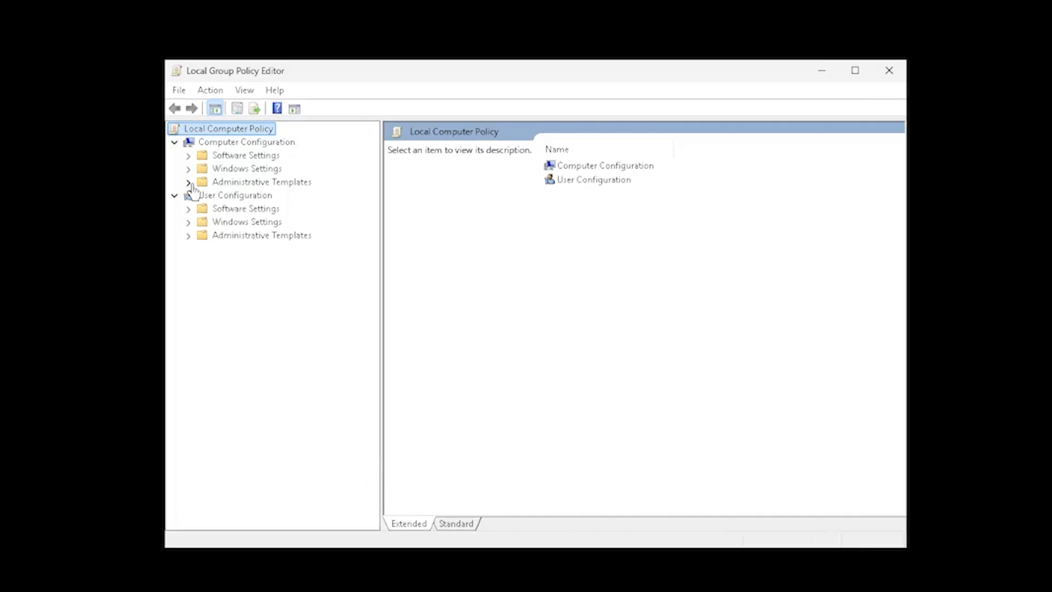
Step: Under Remote Desktop Session Host > Connections, open 'Select network detection on the server' for editing
left_click(189, 182)
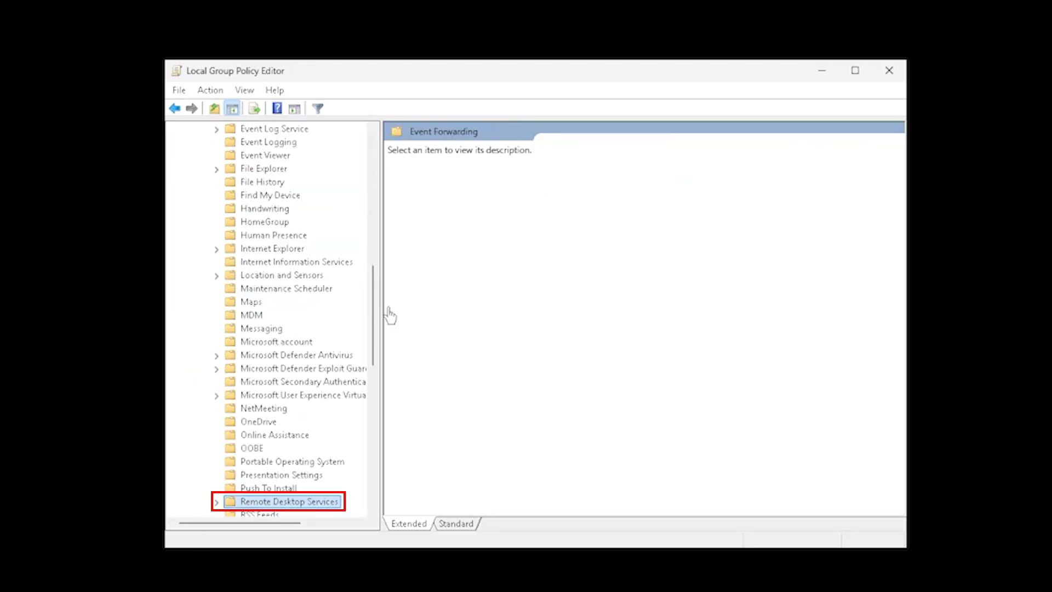
left_click(216, 501)
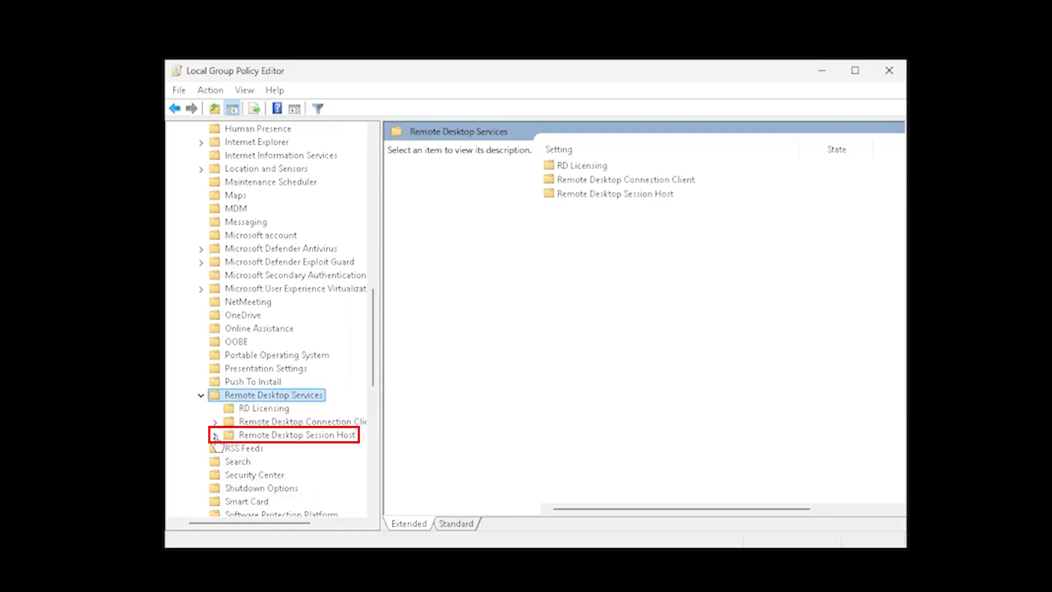
left_click(215, 434)
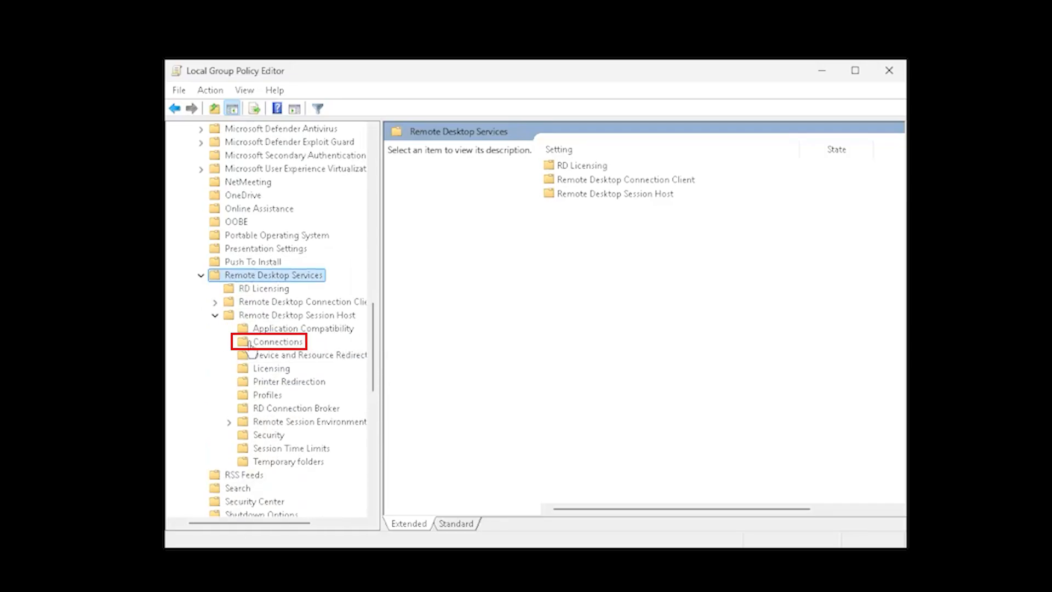
left_click(271, 341)
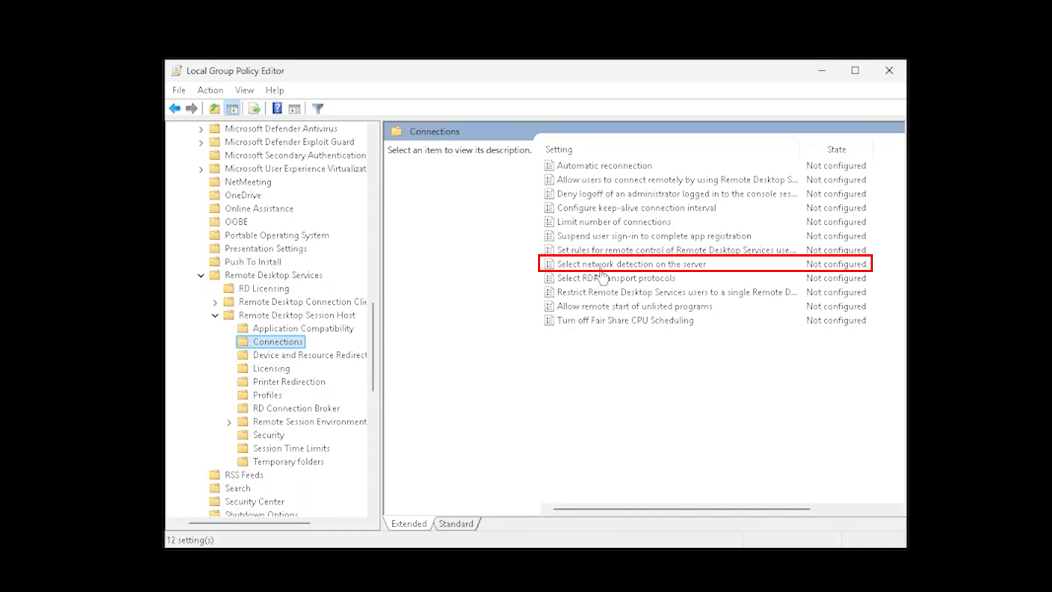
left_click(631, 264)
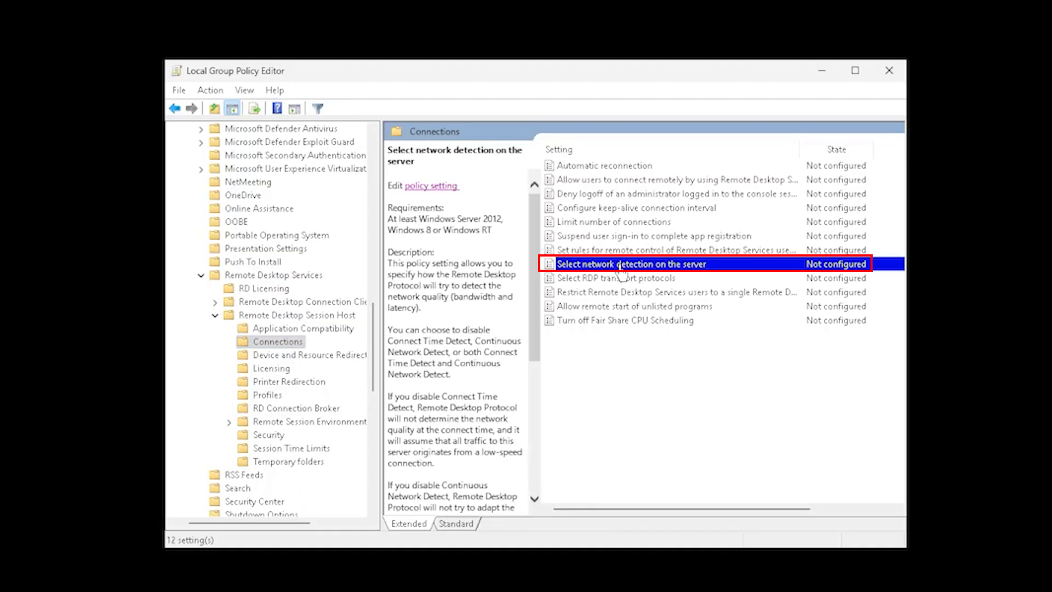
double_click(631, 264)
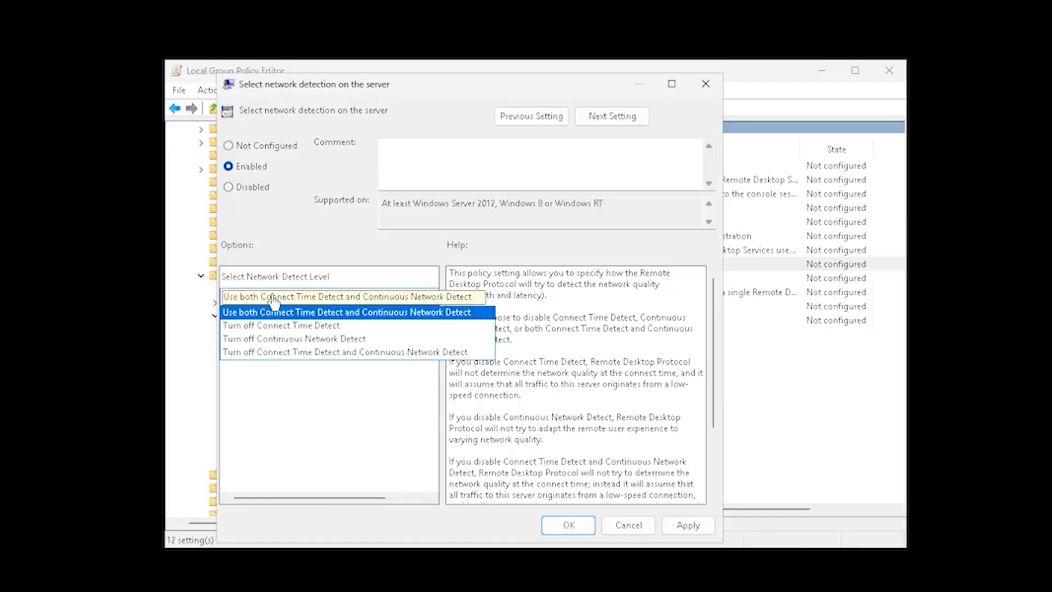
Step: Enable the policy with 'Turn off Connect Time Detect' selected, confirm with OK, and minimize the editor
left_click(281, 325)
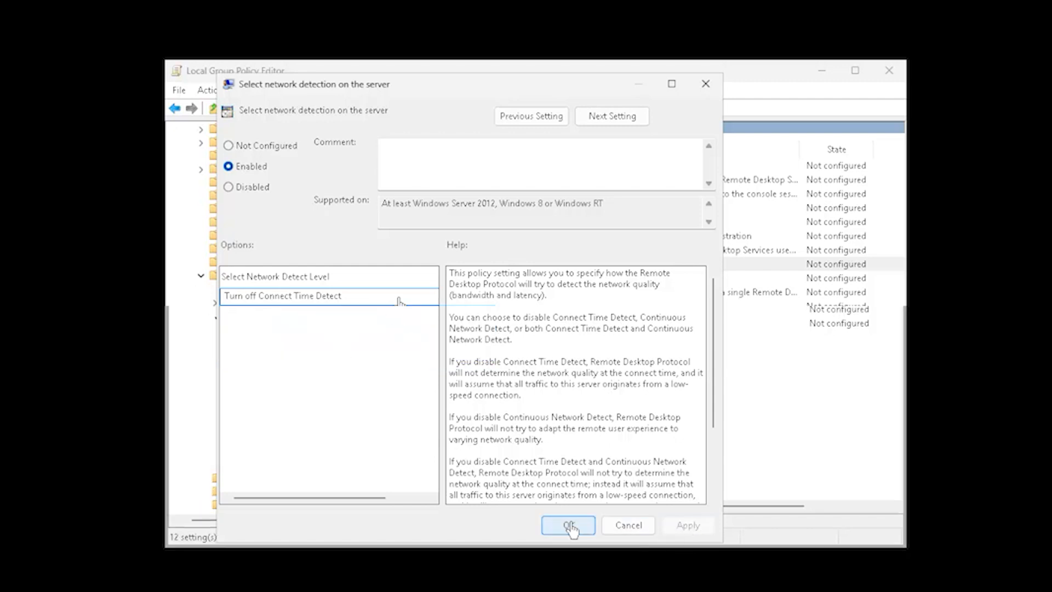
left_click(567, 525)
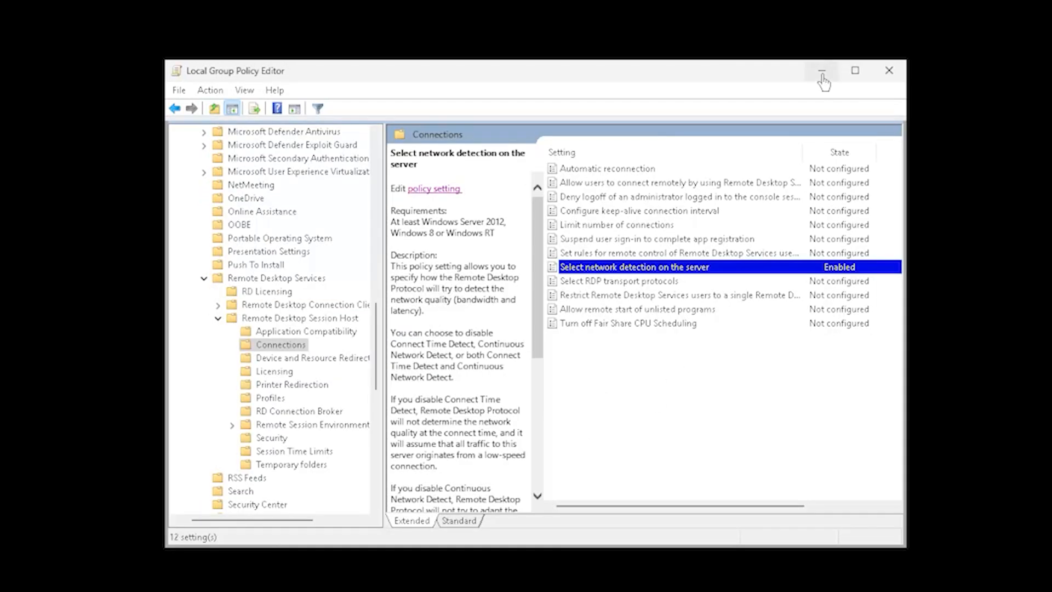
left_click(821, 70)
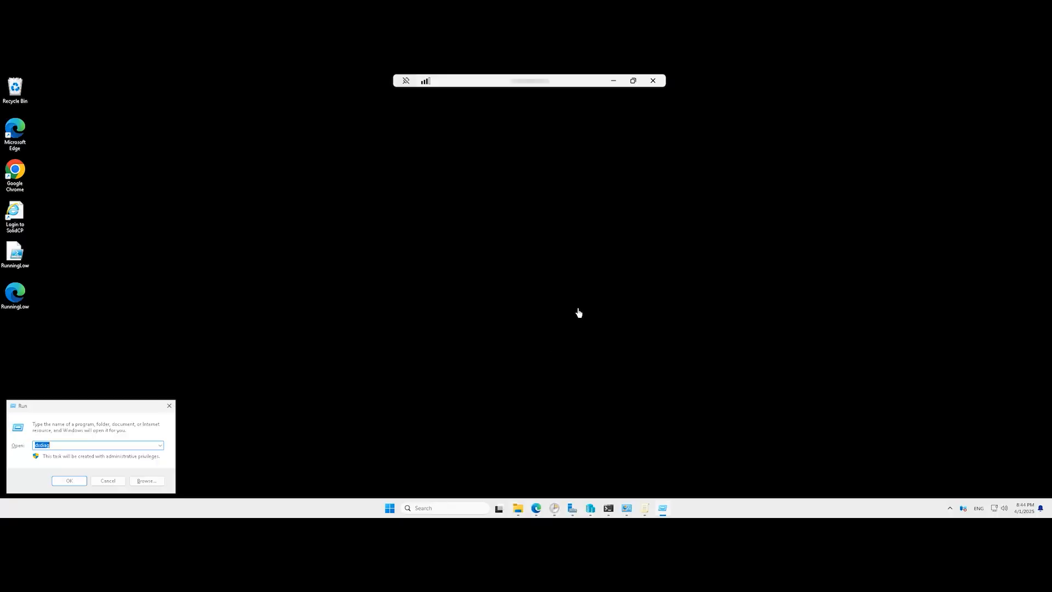
Step: Start an administrator Command Prompt from Run and enter 'gpupdate /force'
left_click(69, 480)
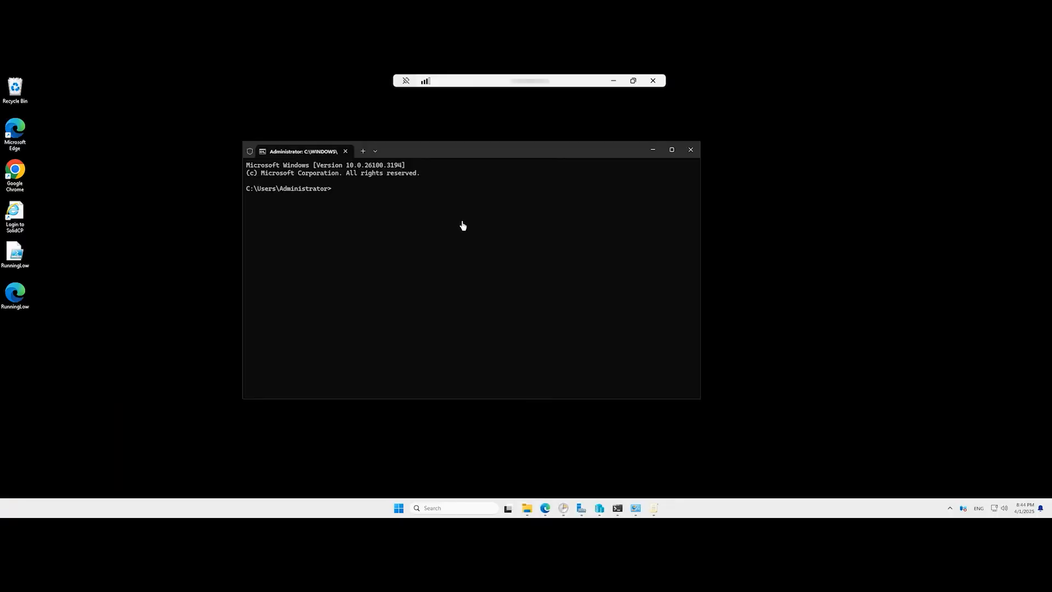
type("gpupdate /force")
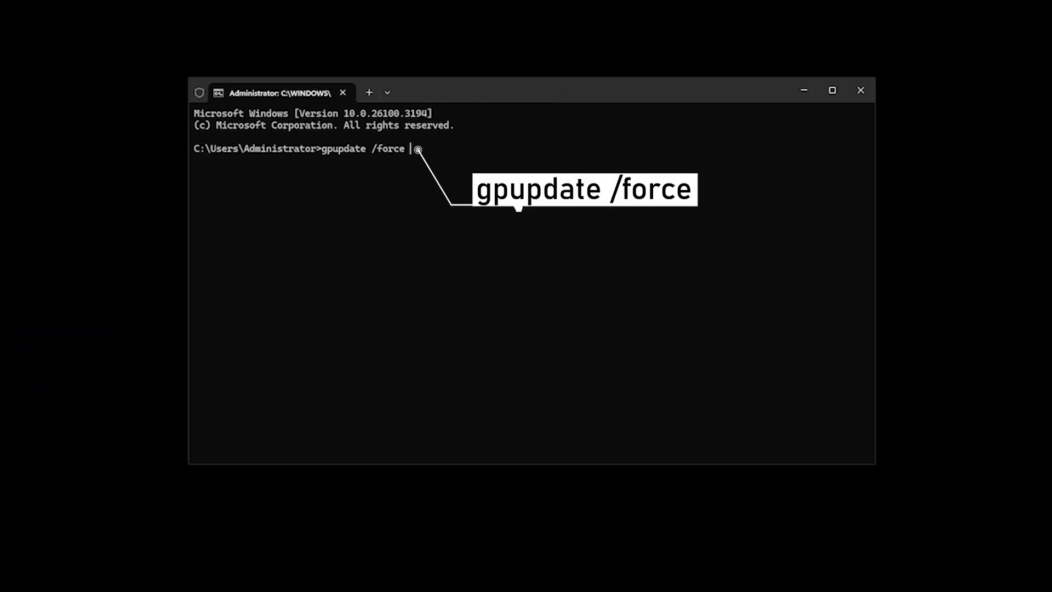